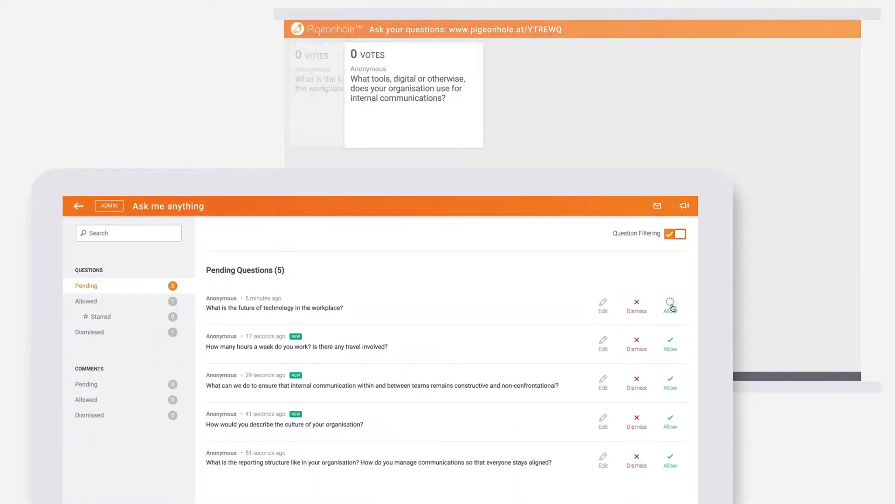
Allow the future-of-technology and organisational-culture questions from Pending onto the projector wall
left_click(670, 304)
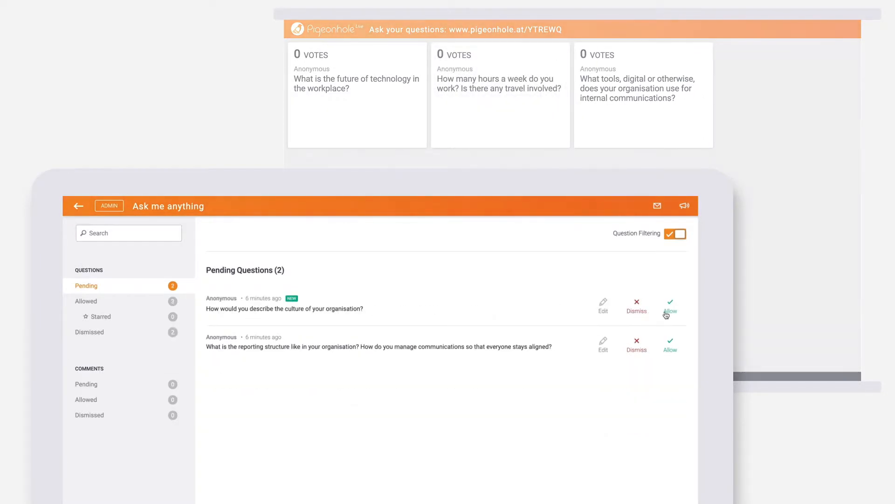
left_click(670, 306)
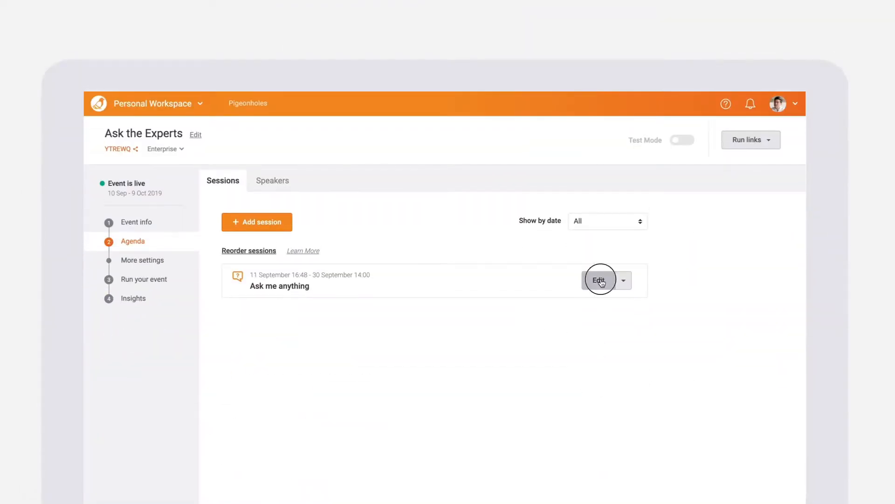
Turn on Question filtering in the Ask me anything session's Q&A settings and save
left_click(598, 280)
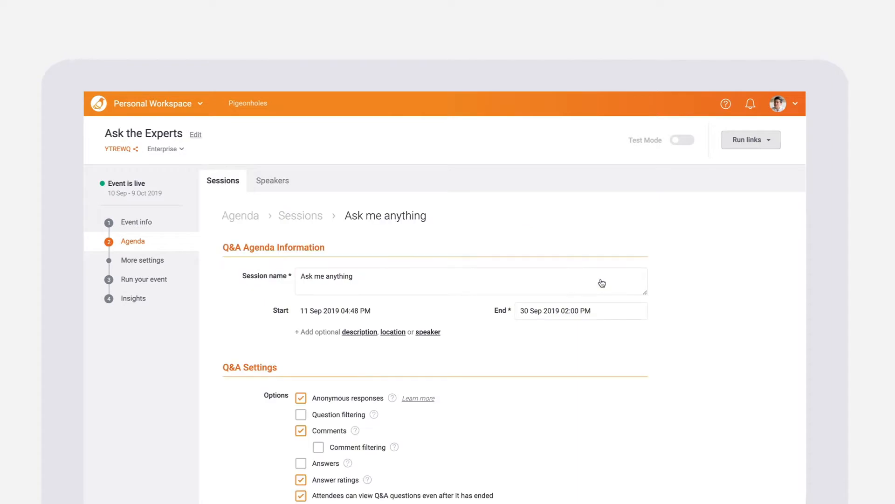
scroll("down", 3)
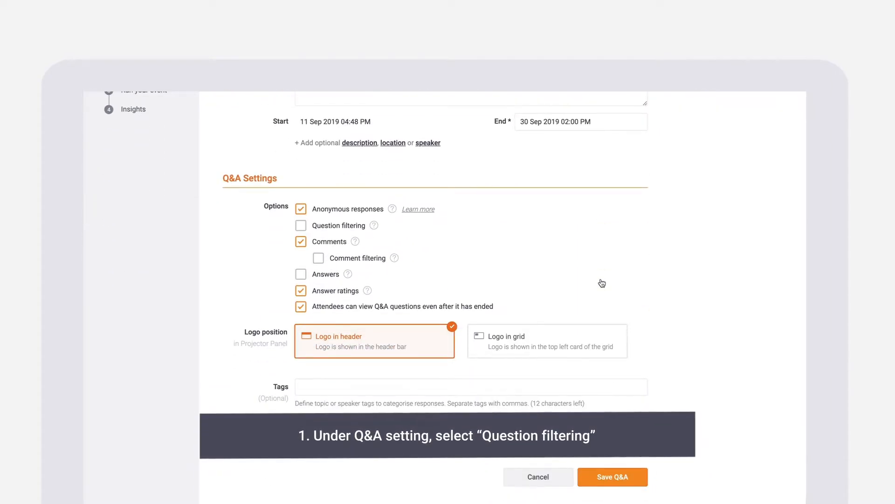
left_click(301, 224)
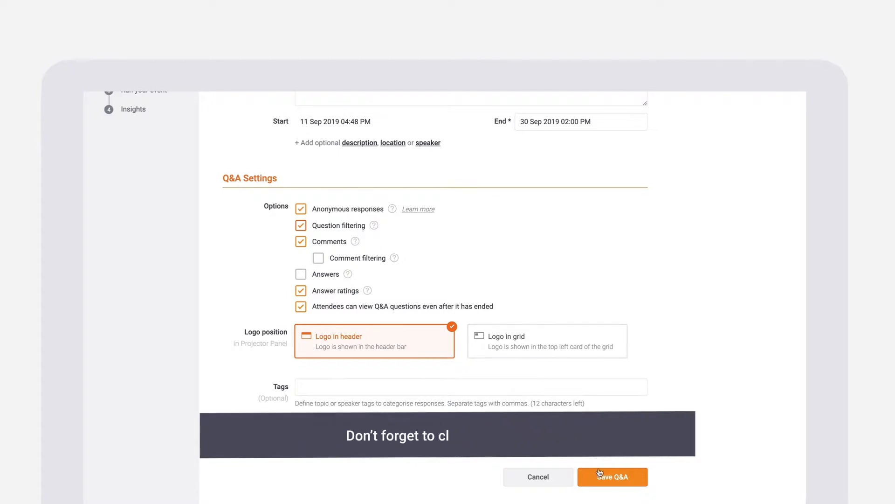
left_click(613, 476)
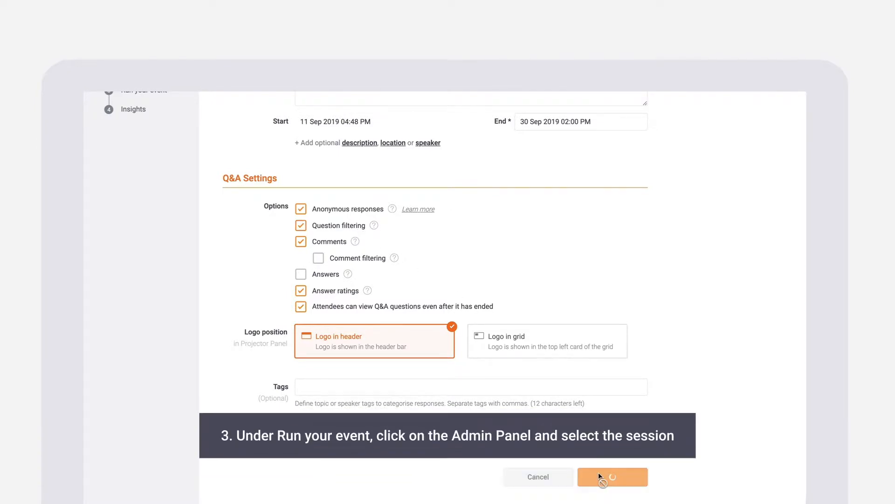
Confirm the settings save, then allow the future-of-technology, working-hours and remaining pending questions
left_click(613, 476)
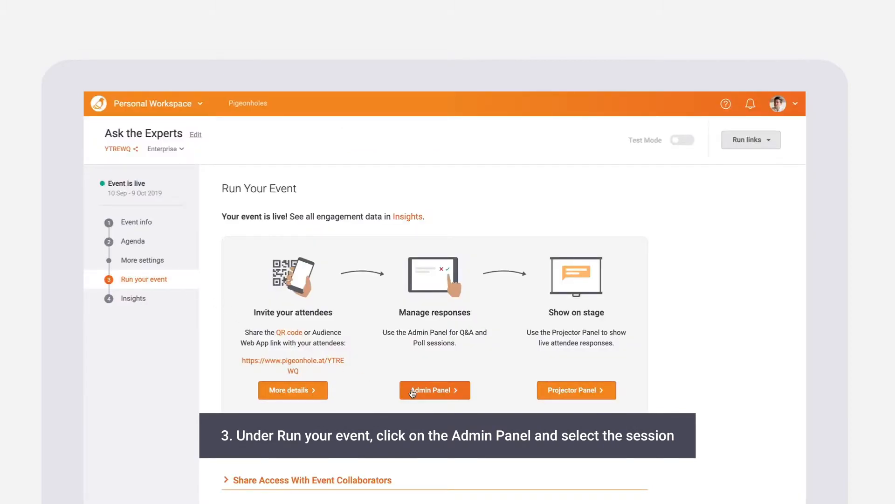
left_click(434, 390)
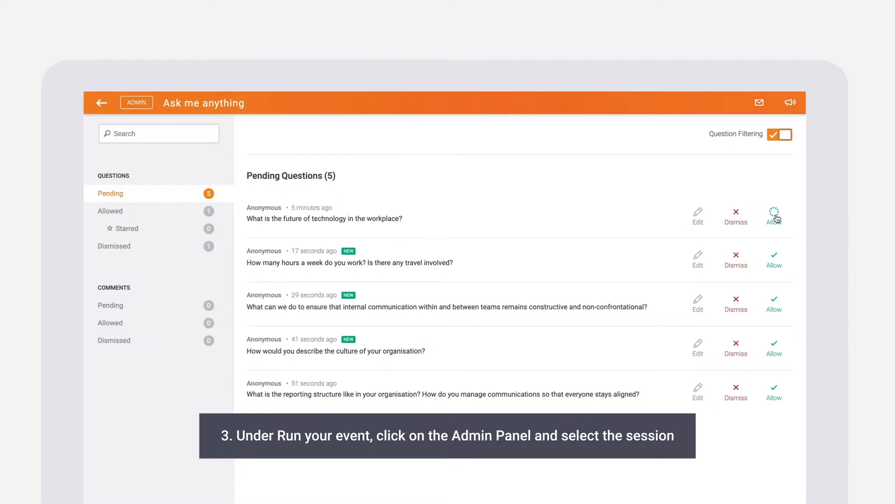
left_click(773, 216)
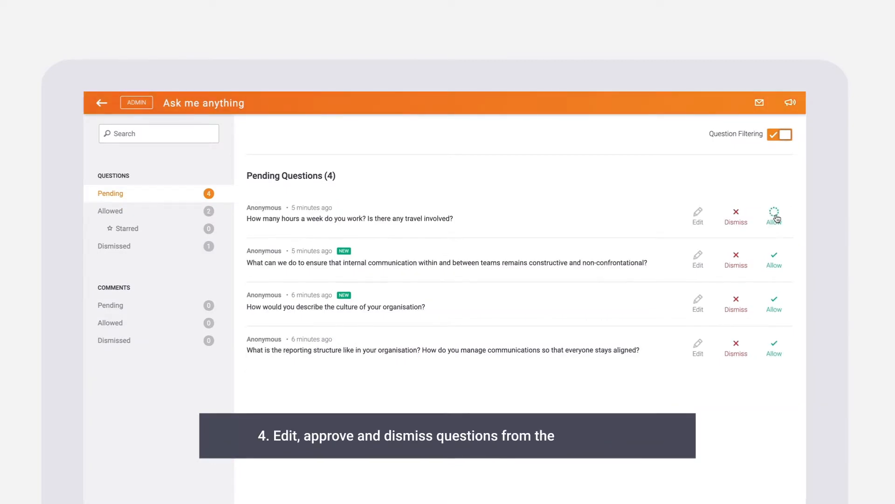
left_click(773, 216)
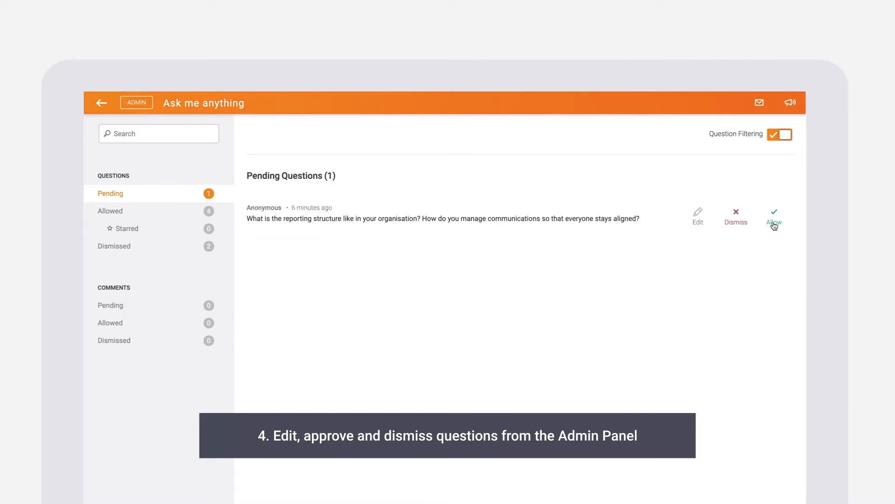
left_click(780, 134)
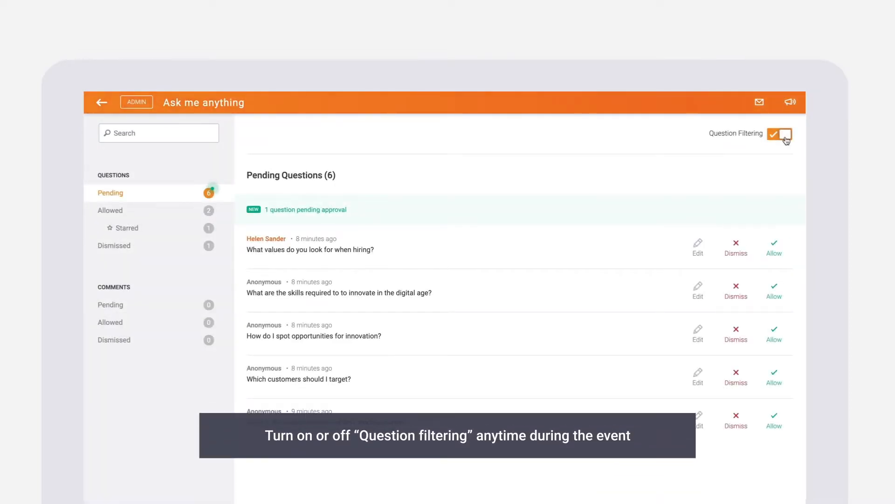
left_click(779, 133)
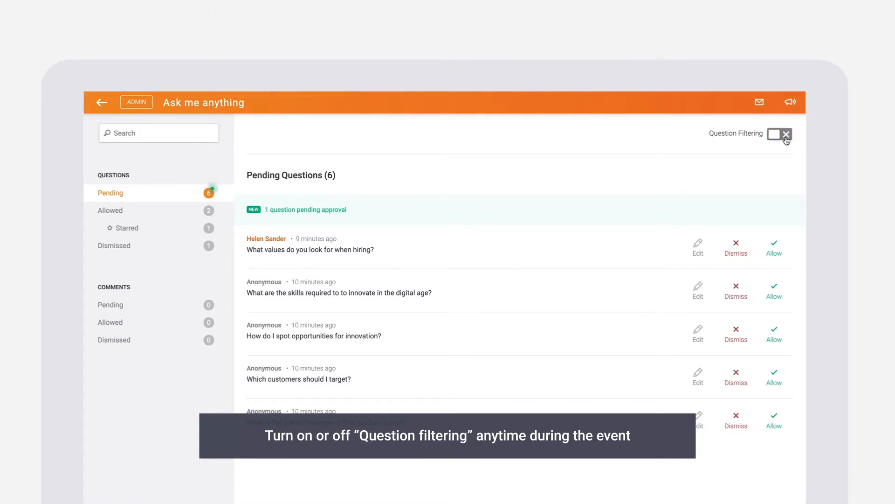
left_click(779, 134)
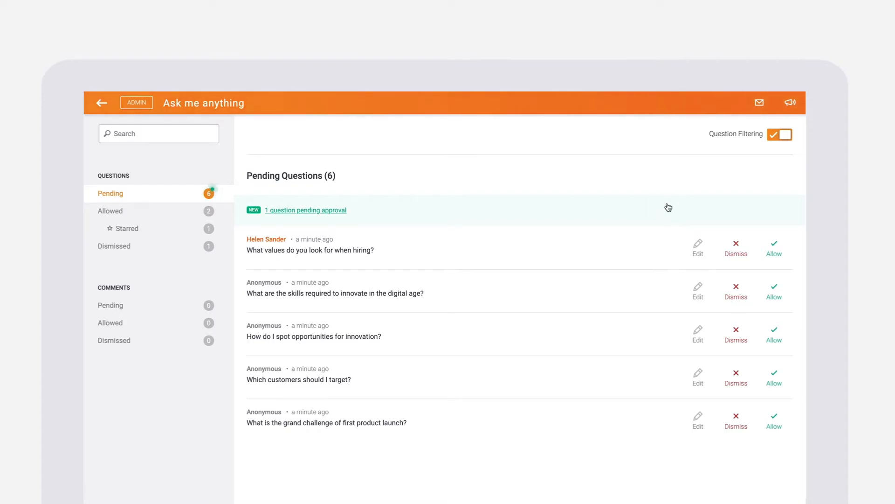
Correct the open-culture question to read 'an open culture', save, and allow it
left_click(697, 247)
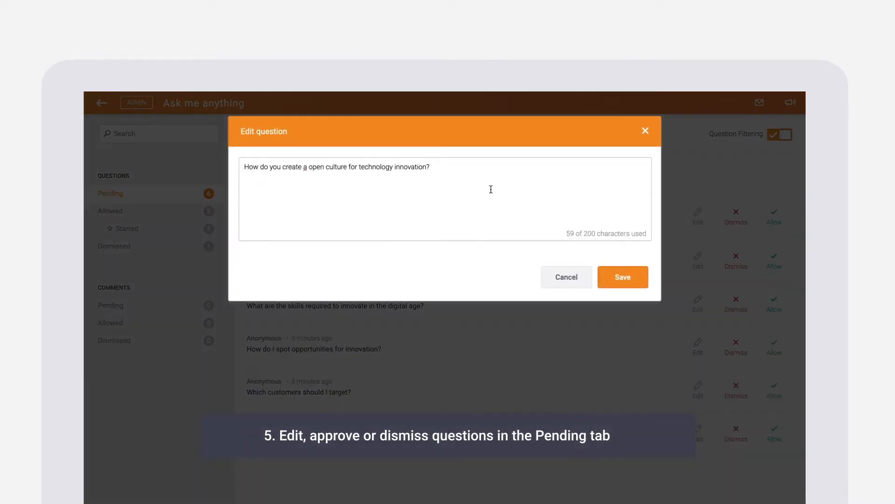
type("n")
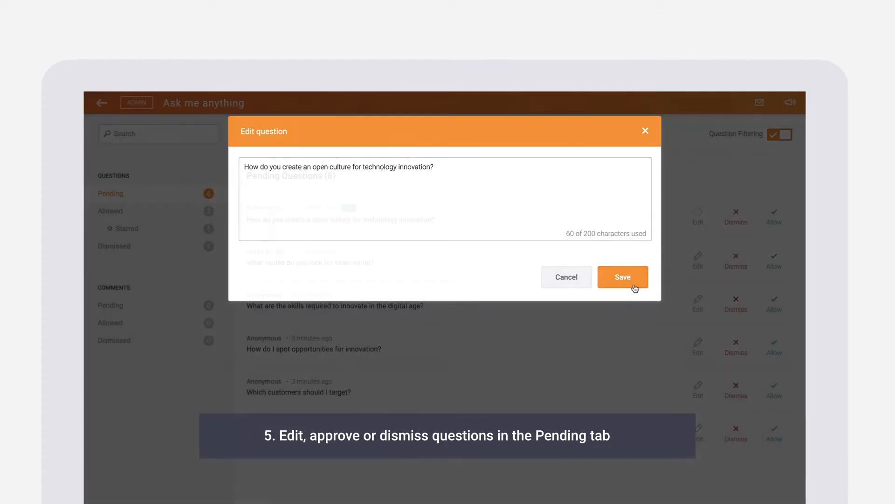
left_click(622, 277)
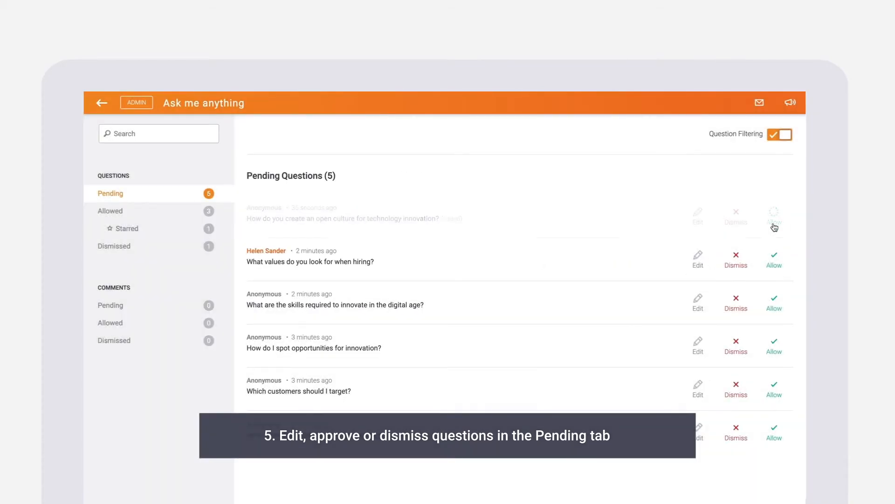
left_click(113, 246)
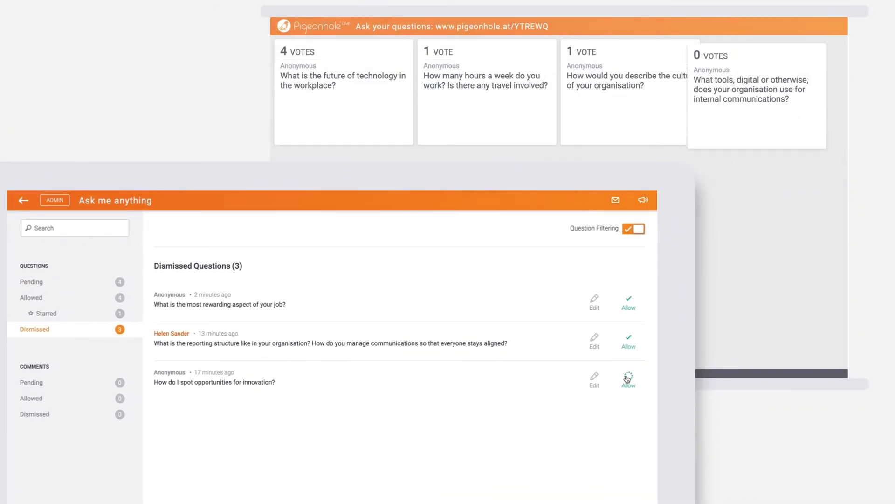
Allow the dismissed innovation-opportunities and reporting-structure questions back onto the wall
left_click(628, 379)
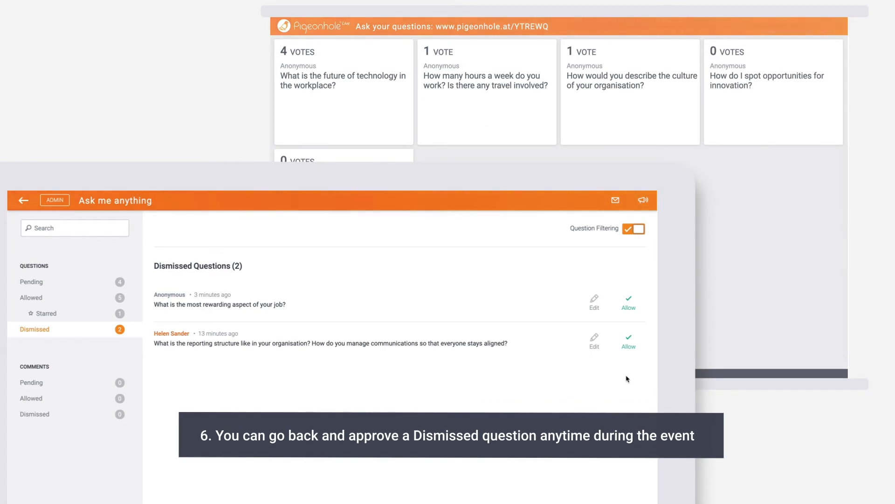
left_click(628, 337)
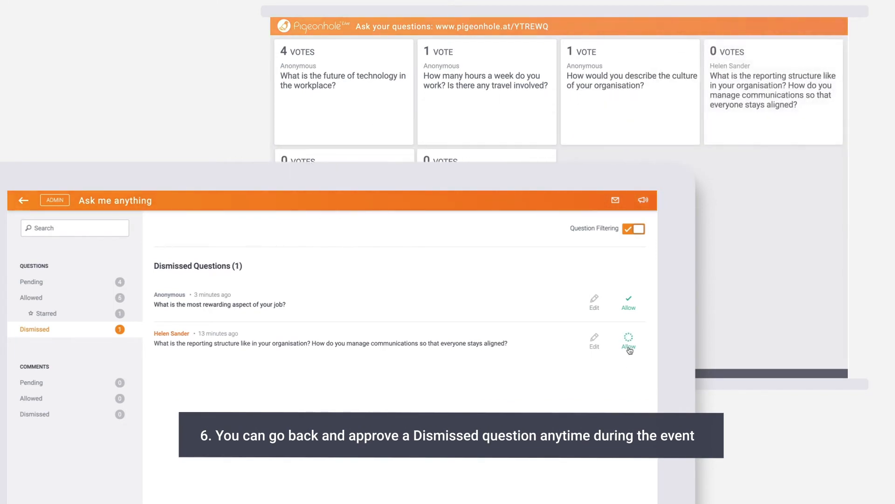
left_click(628, 344)
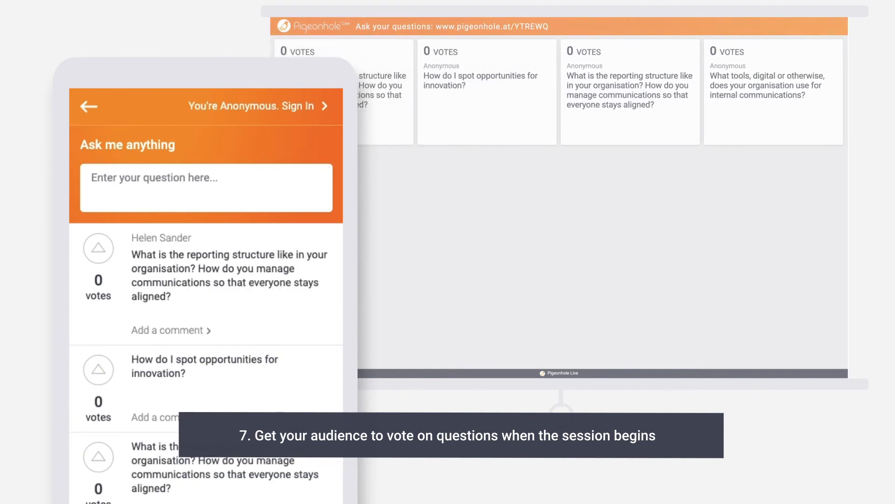
mouse_move(275, 401)
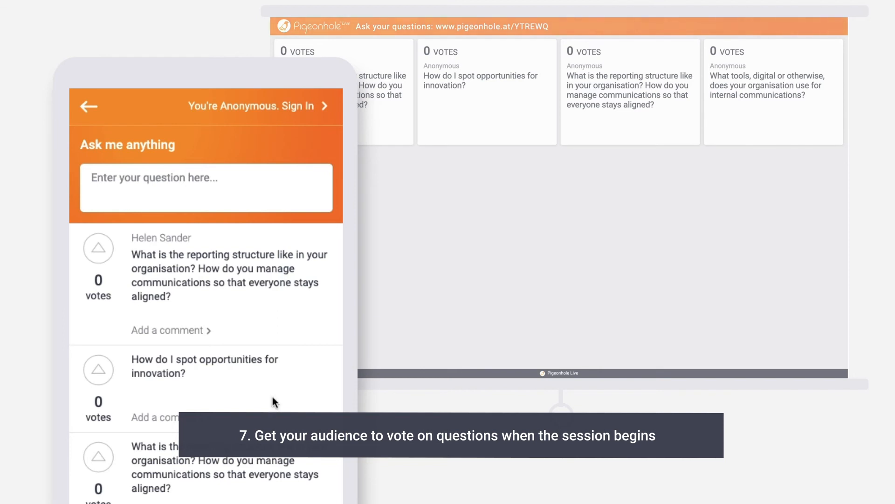
Give the reporting-structure and innovation-opportunities questions one upvote each in the audience app
left_click(98, 247)
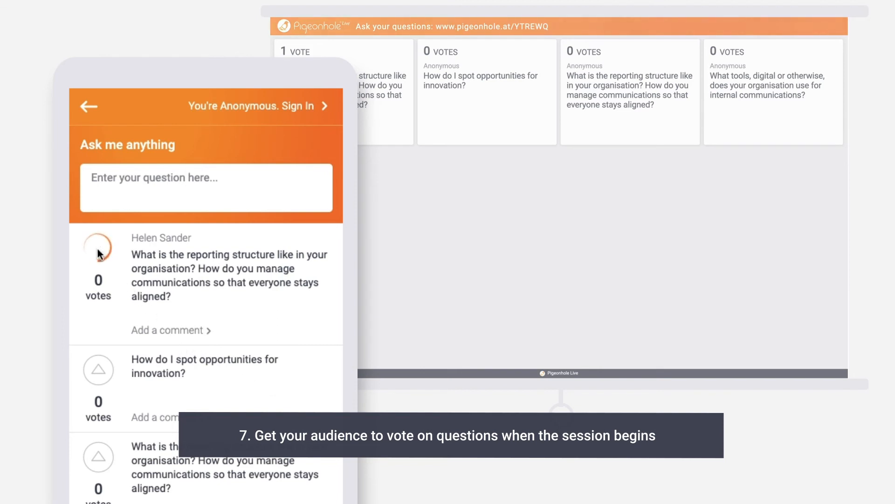
left_click(98, 248)
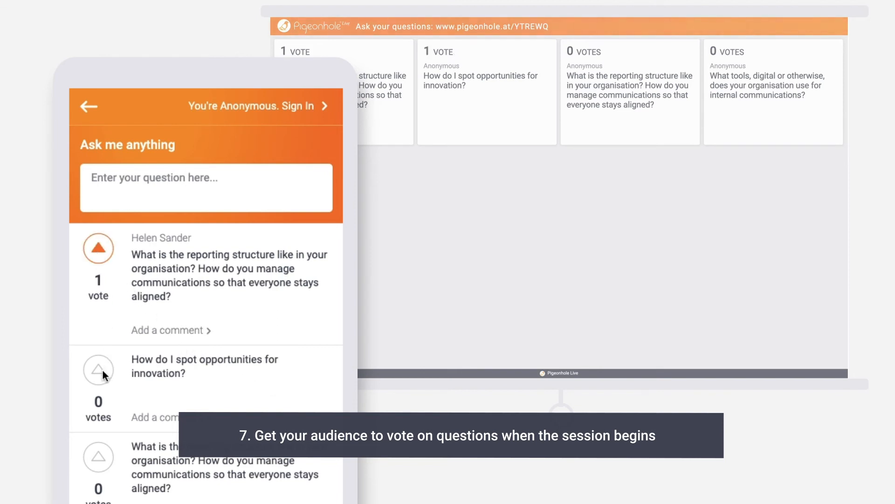
left_click(98, 370)
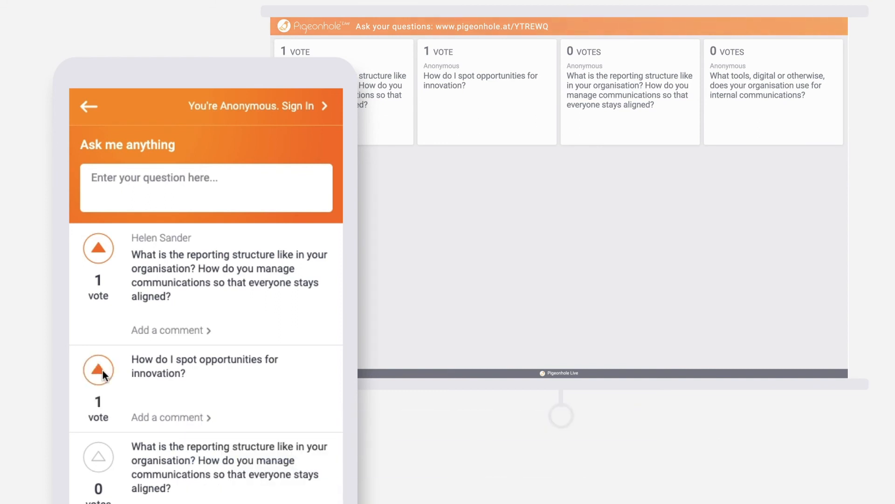